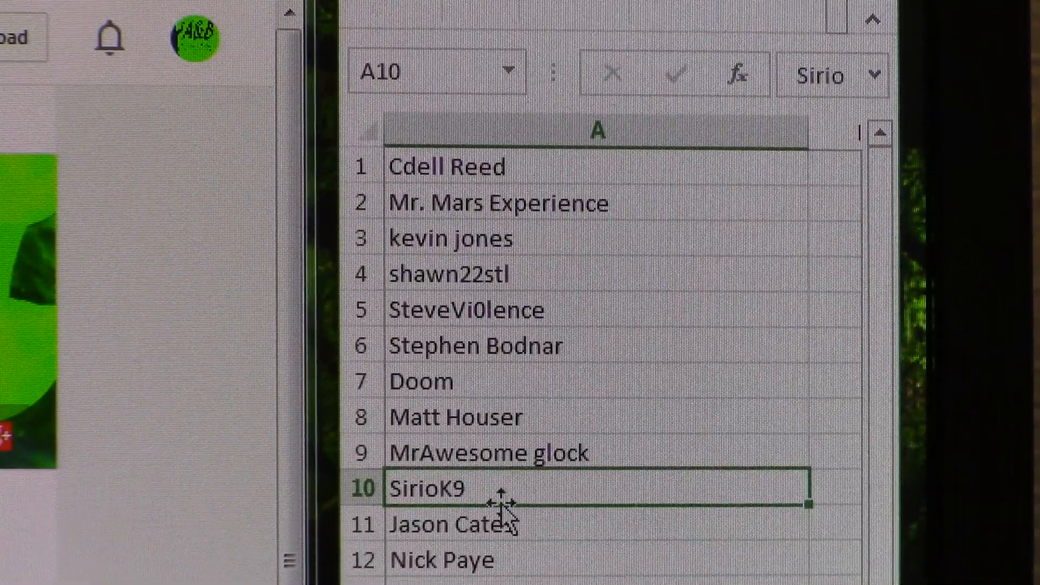
{"action": "mouse_move", "coordinate": [567, 364]}
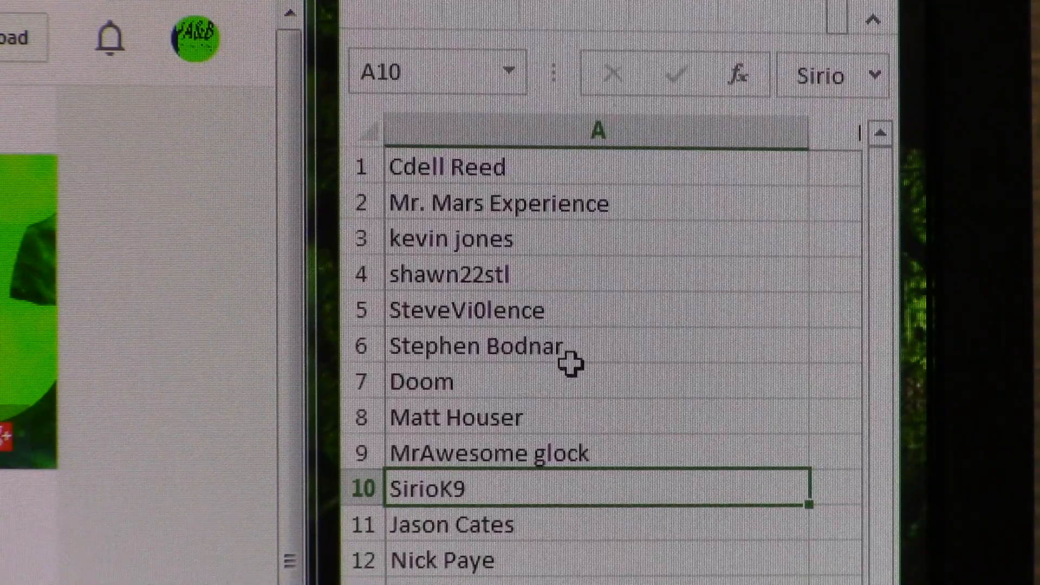
Step: Scroll through the entry list and select the last name, Midwest Misfit, in A73
{"action": "scroll", "scroll_direction": "down", "scroll_amount": 3}
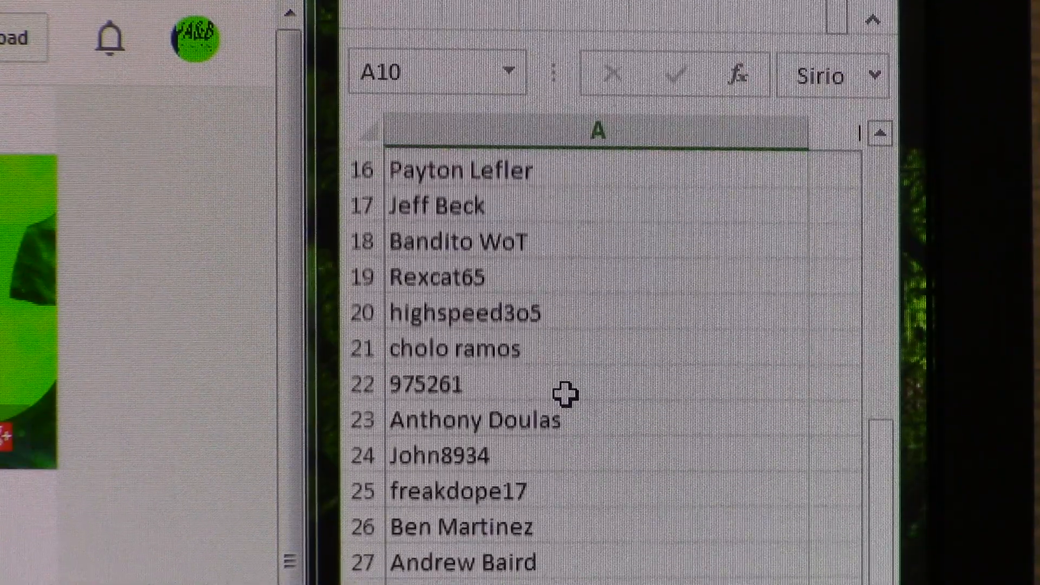
{"action": "scroll", "scroll_direction": "down", "scroll_amount": 3}
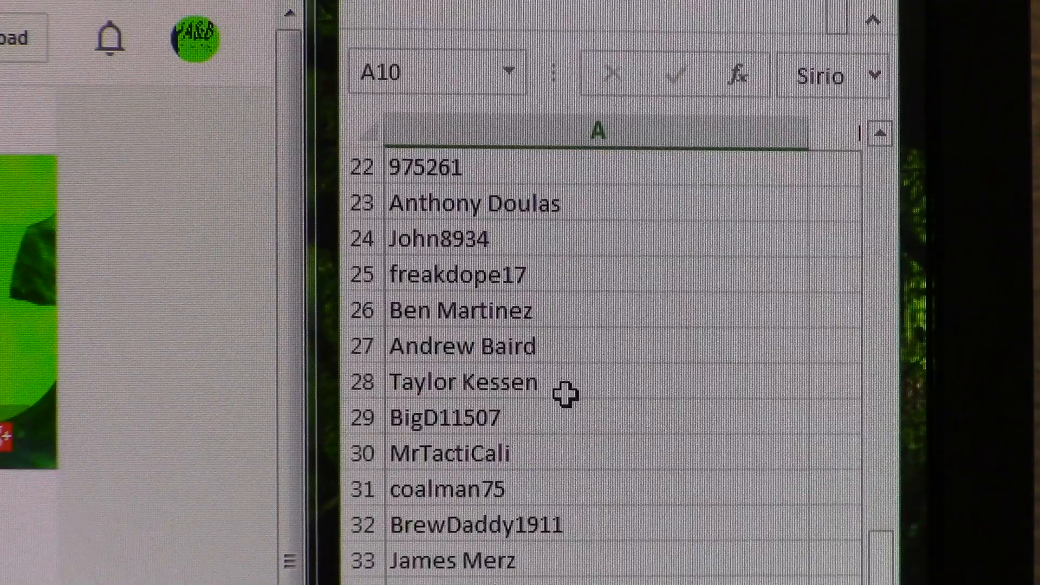
{"action": "scroll", "scroll_direction": "down", "scroll_amount": 3}
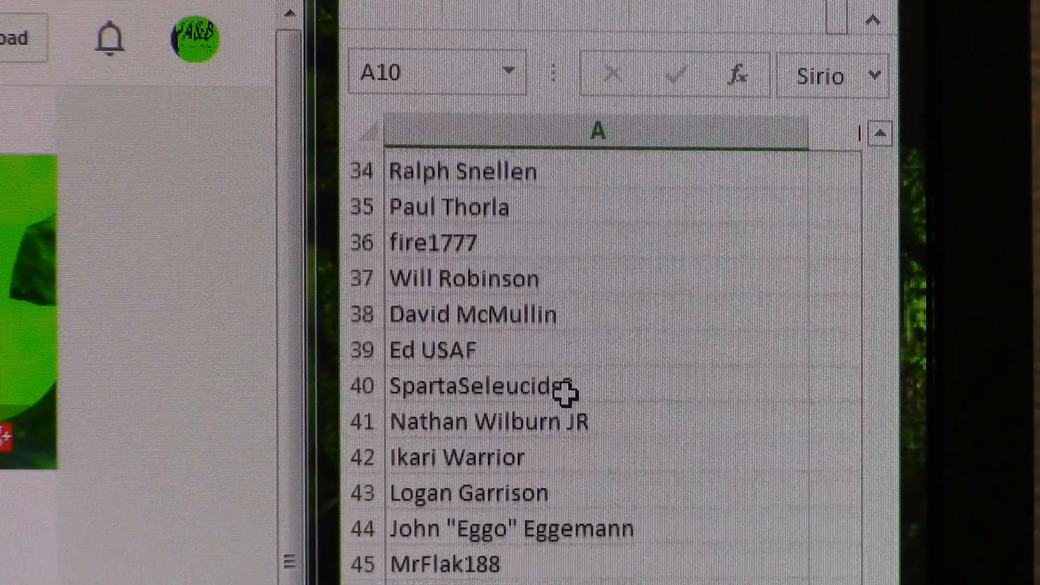
{"action": "scroll", "scroll_direction": "down", "scroll_amount": 3}
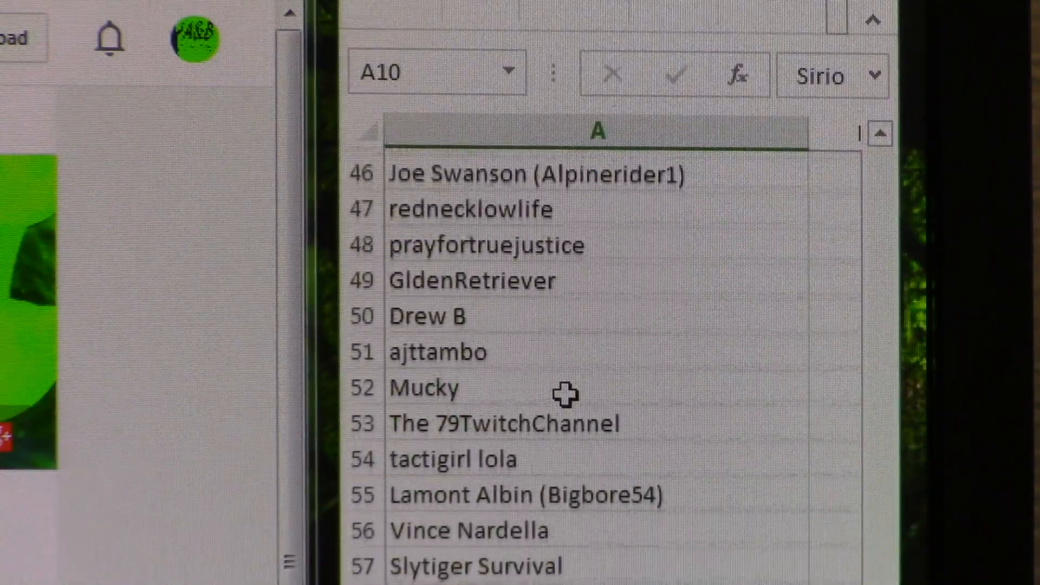
{"action": "scroll", "scroll_direction": "down", "scroll_amount": 3}
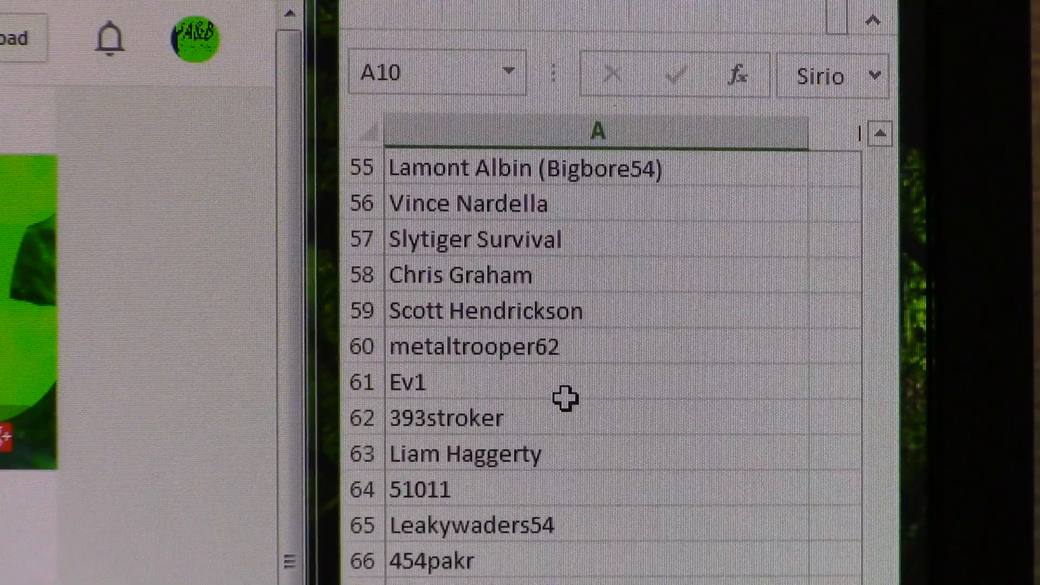
{"action": "scroll", "scroll_direction": "down", "scroll_amount": 3}
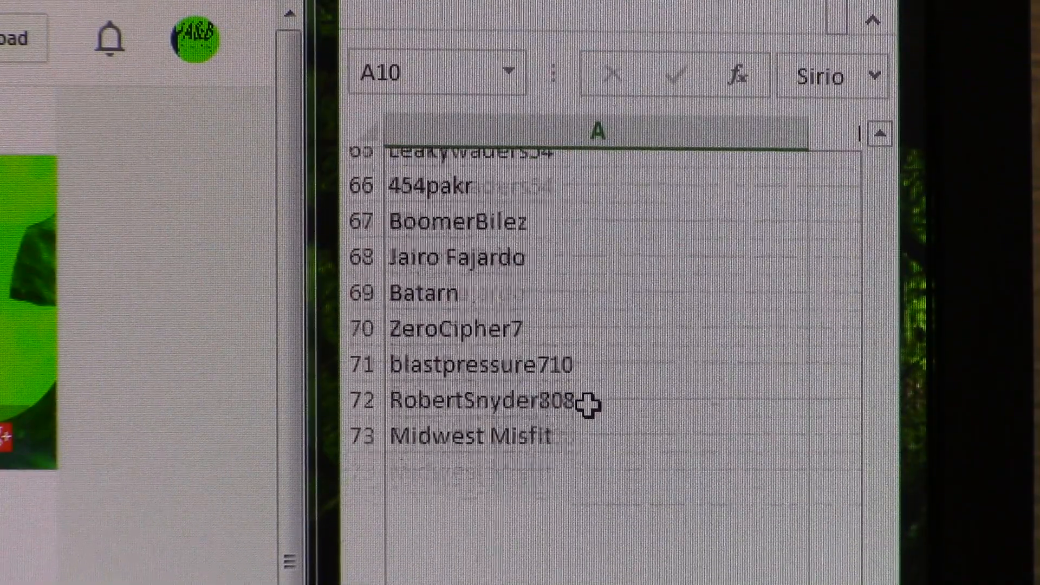
{"action": "left_click", "coordinate": [471, 381]}
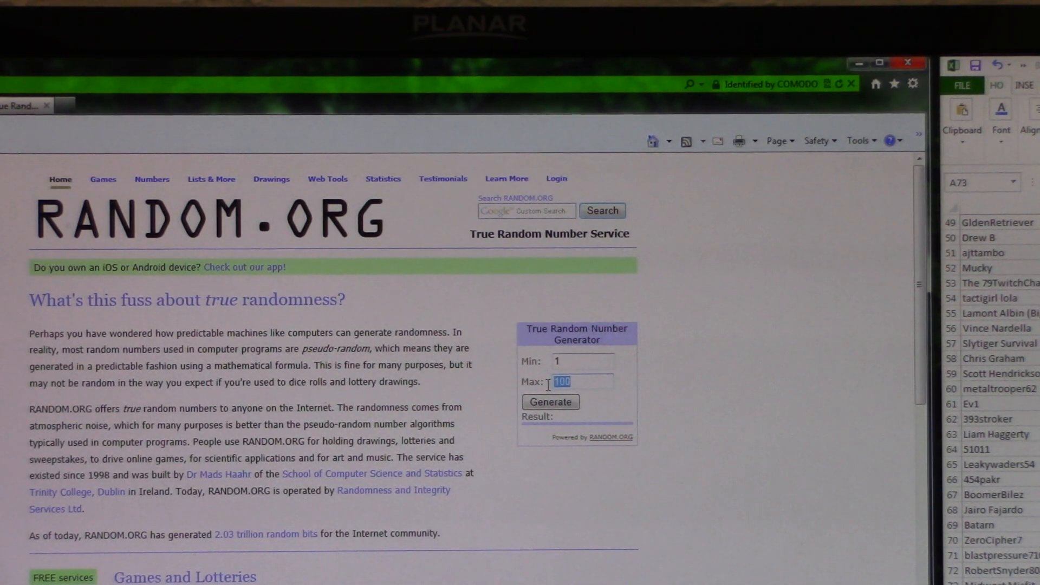
Step: Set RANDOM.ORG's maximum to 73 and generate three random draws
{"action": "type", "text": "7"}
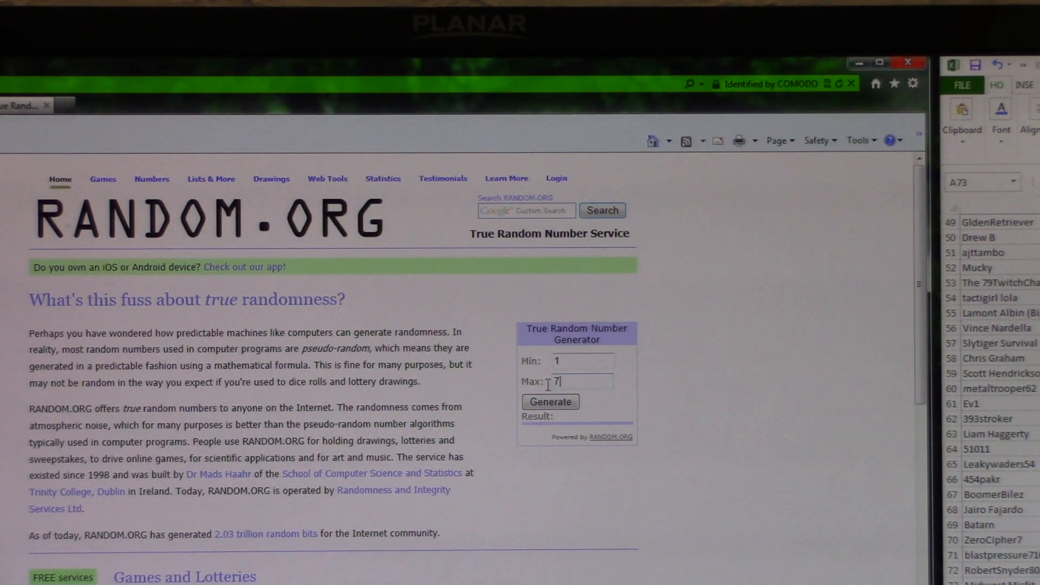
{"action": "type", "text": "3"}
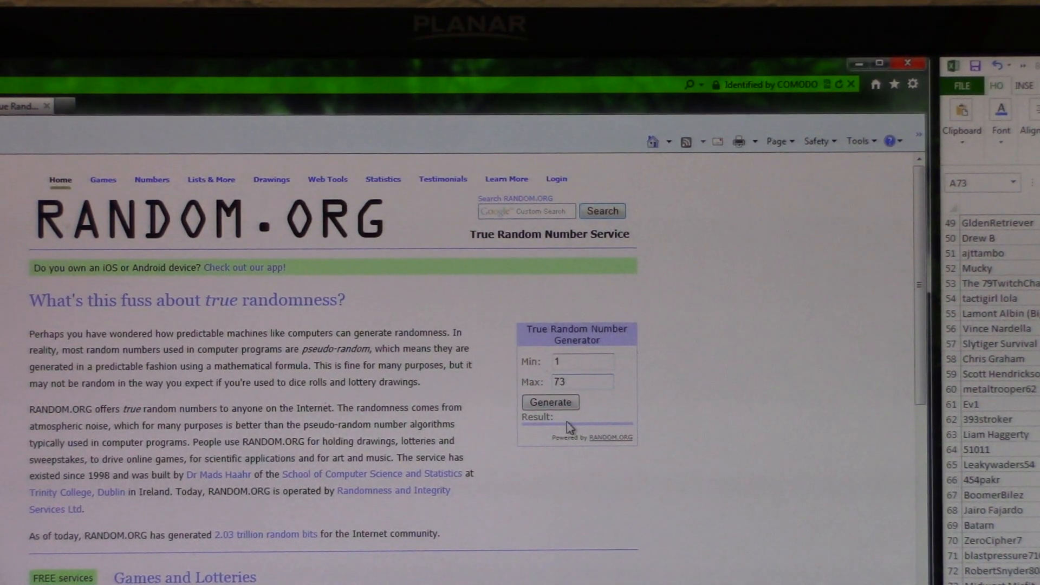
{"action": "left_click", "coordinate": [550, 402]}
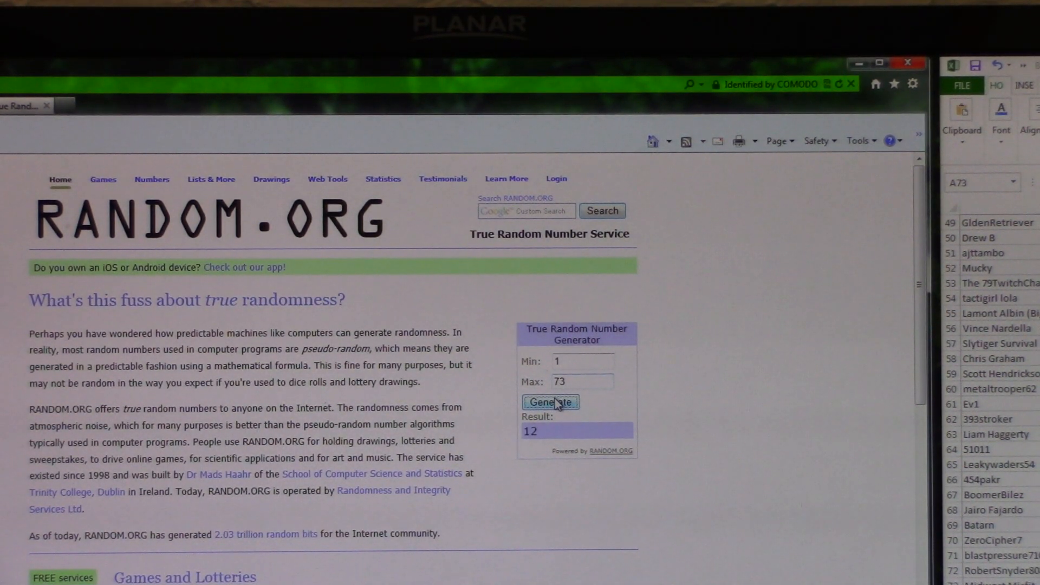
{"action": "left_click", "coordinate": [549, 402]}
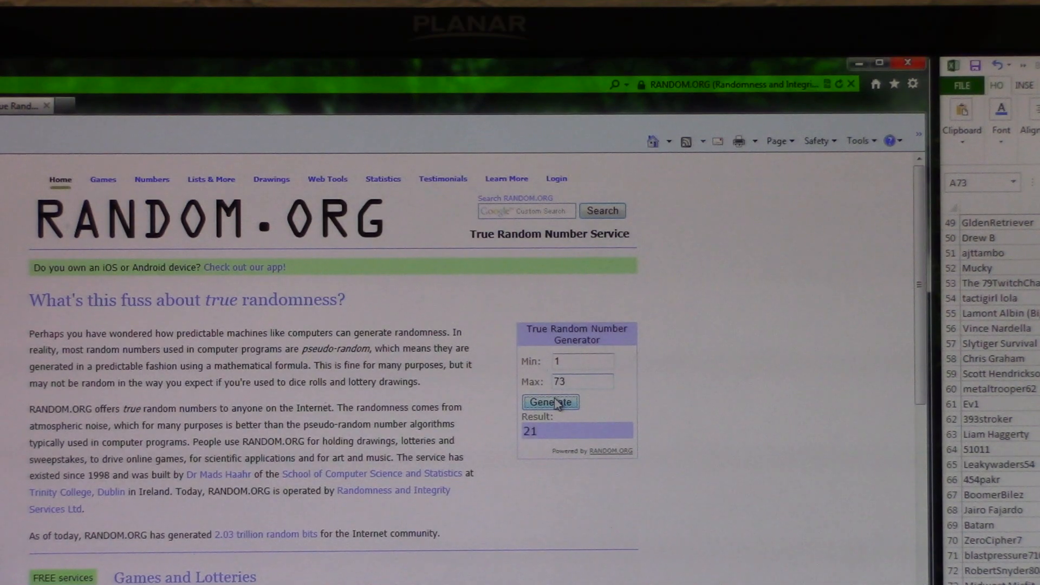
{"action": "left_click", "coordinate": [550, 402]}
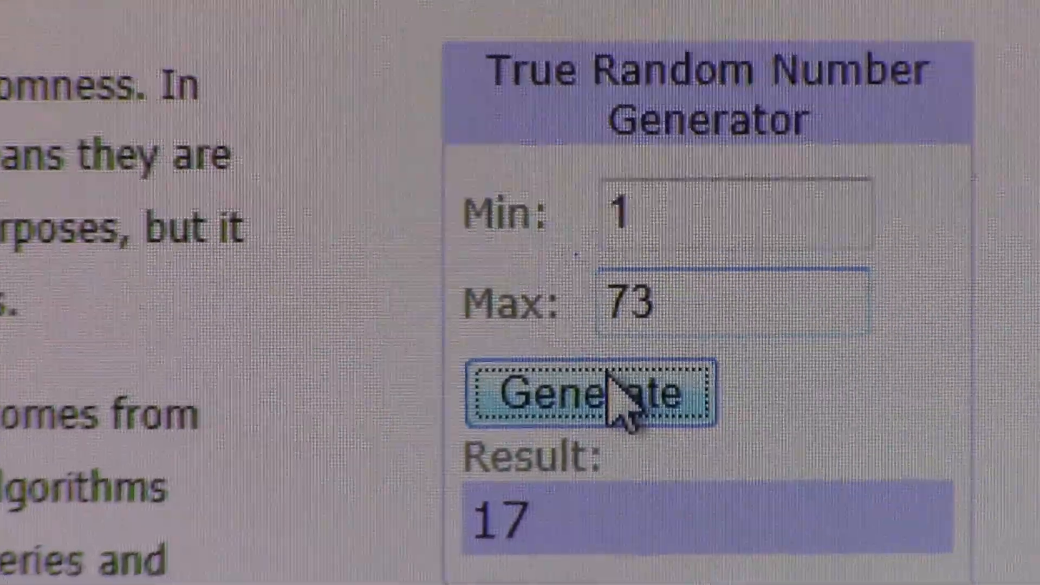
Step: Generate four more random numbers between 1 and 73, reaching 38
{"action": "left_click", "coordinate": [584, 391]}
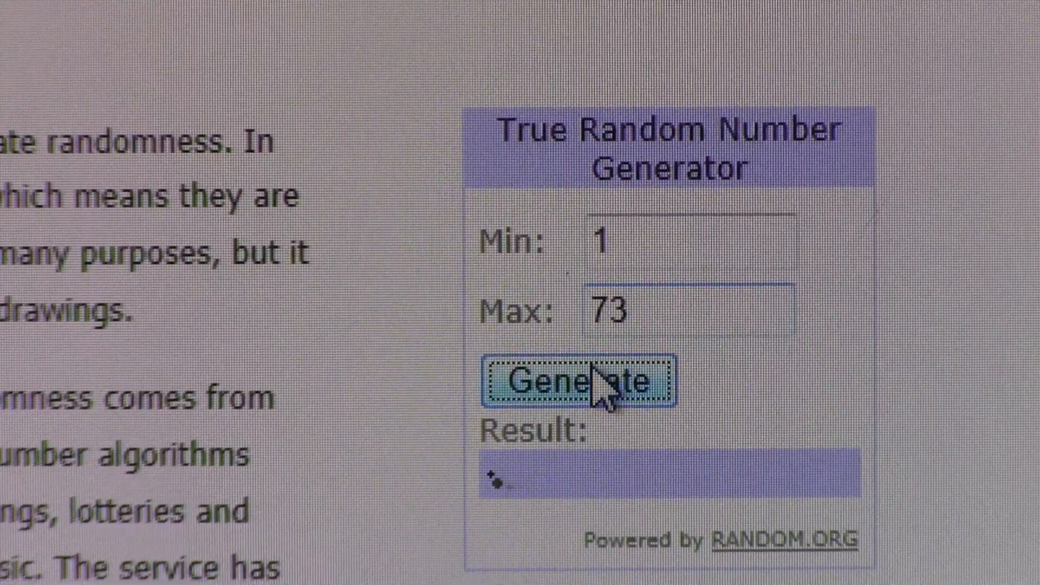
{"action": "left_click", "coordinate": [580, 382]}
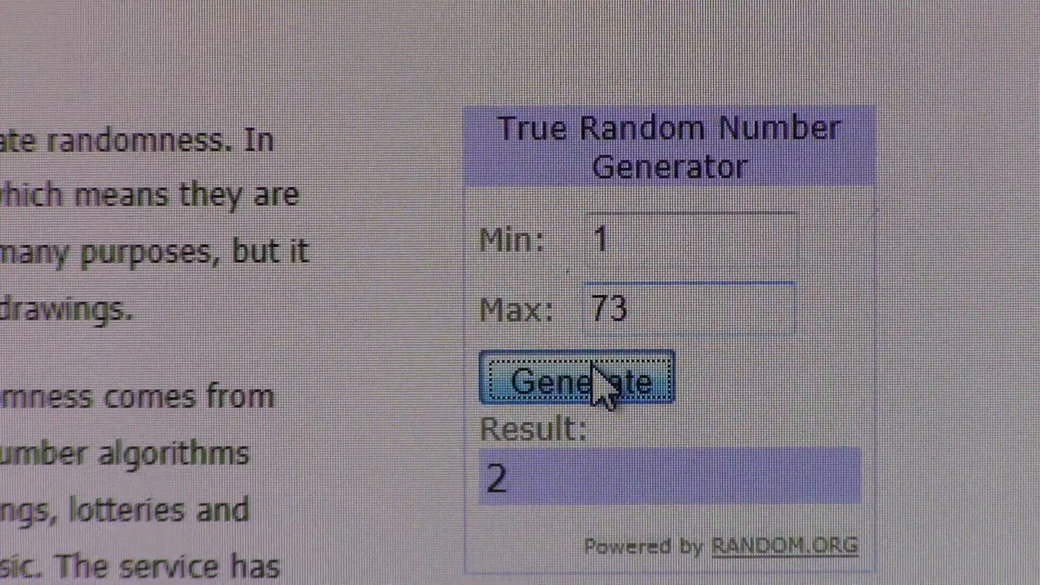
{"action": "left_click", "coordinate": [580, 379]}
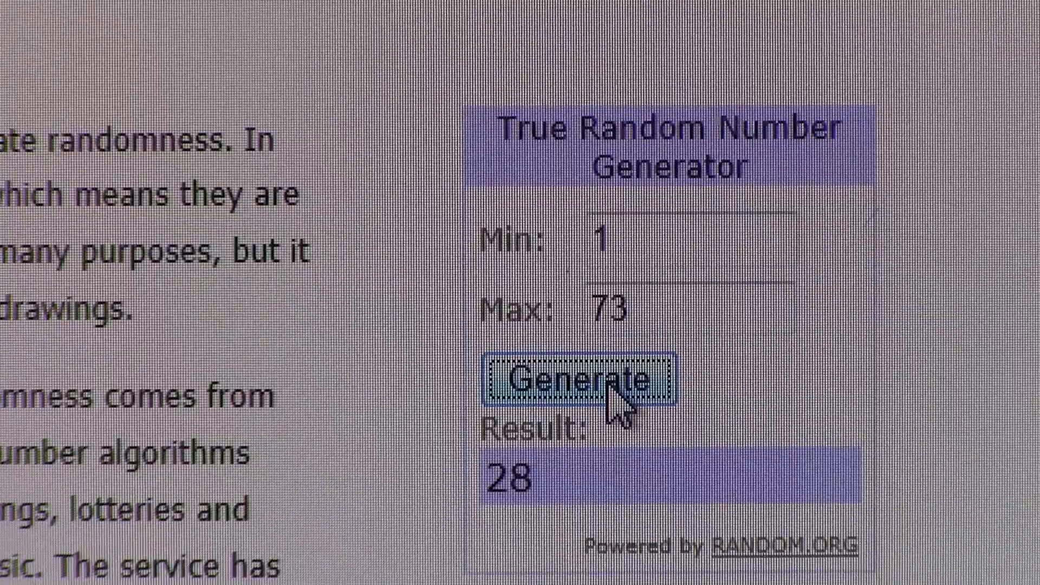
{"action": "left_click", "coordinate": [584, 381]}
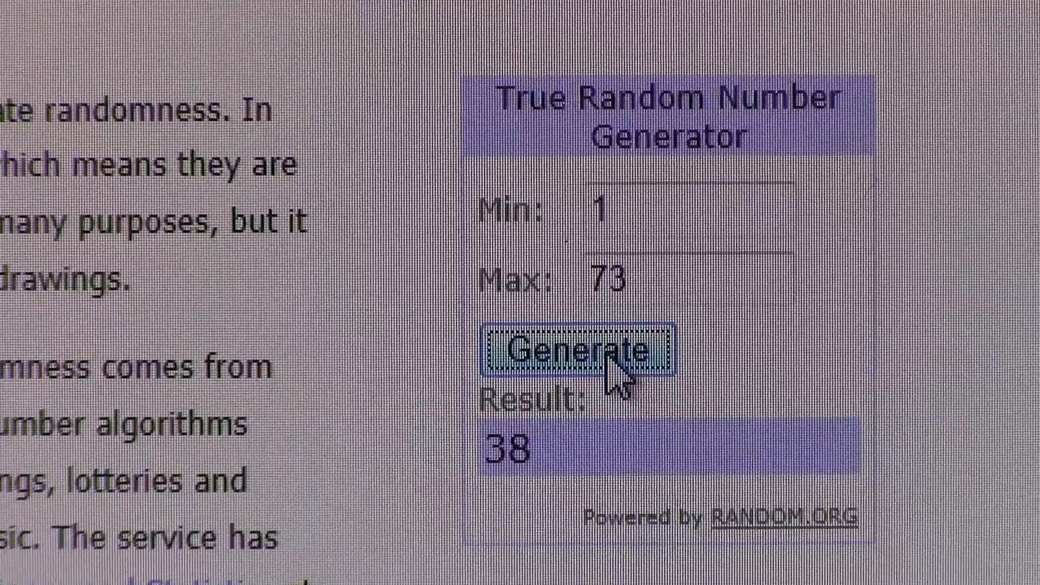
Step: Generate the winning draws that pick 38 and 54
{"action": "left_click", "coordinate": [583, 351]}
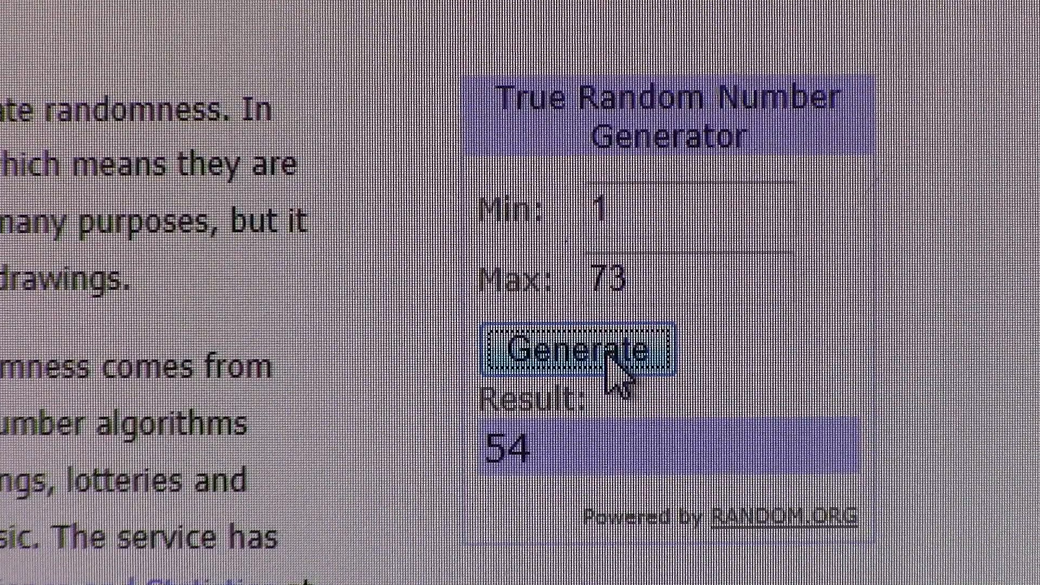
{"action": "left_click", "coordinate": [584, 351]}
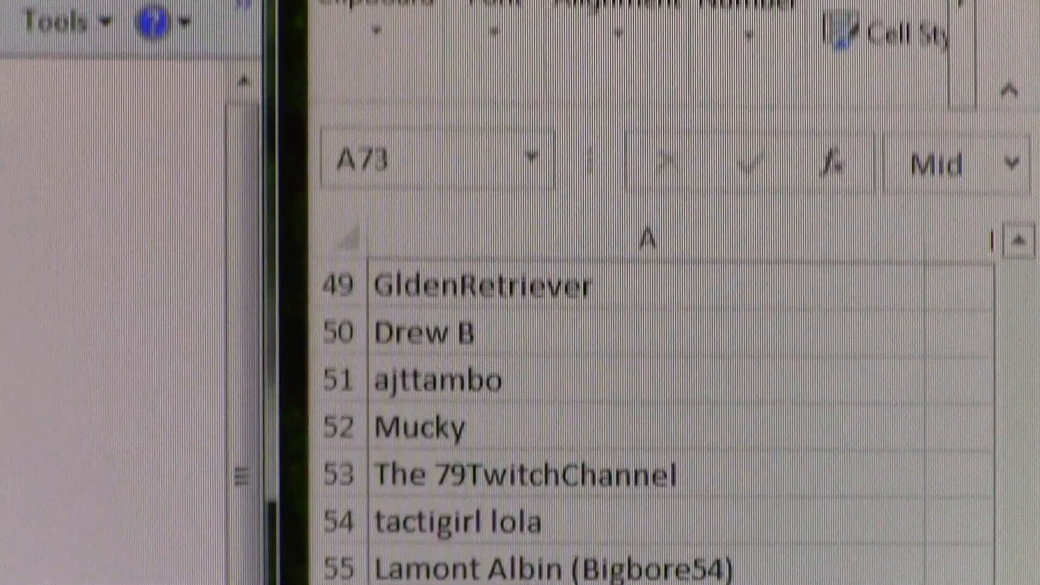
{"action": "scroll", "scroll_direction": "down", "scroll_amount": 3}
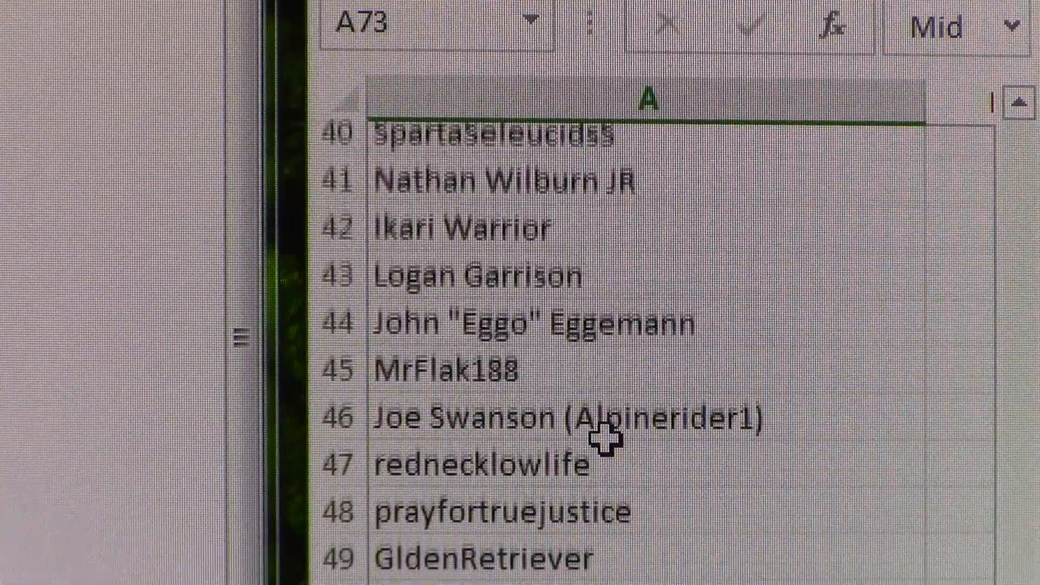
{"action": "scroll", "scroll_direction": "up", "scroll_amount": 3}
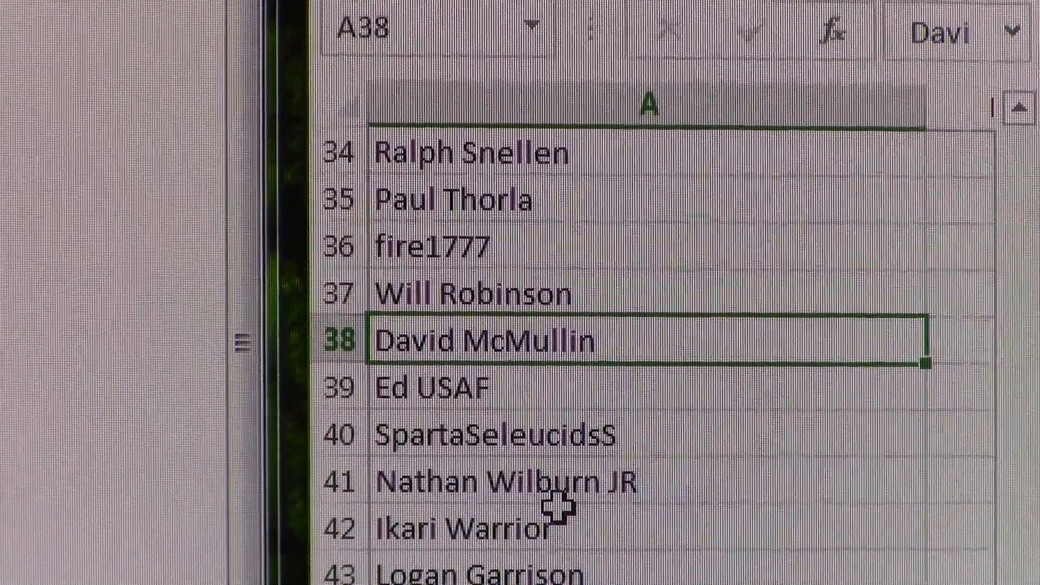
{"action": "scroll", "scroll_direction": "down", "scroll_amount": 3}
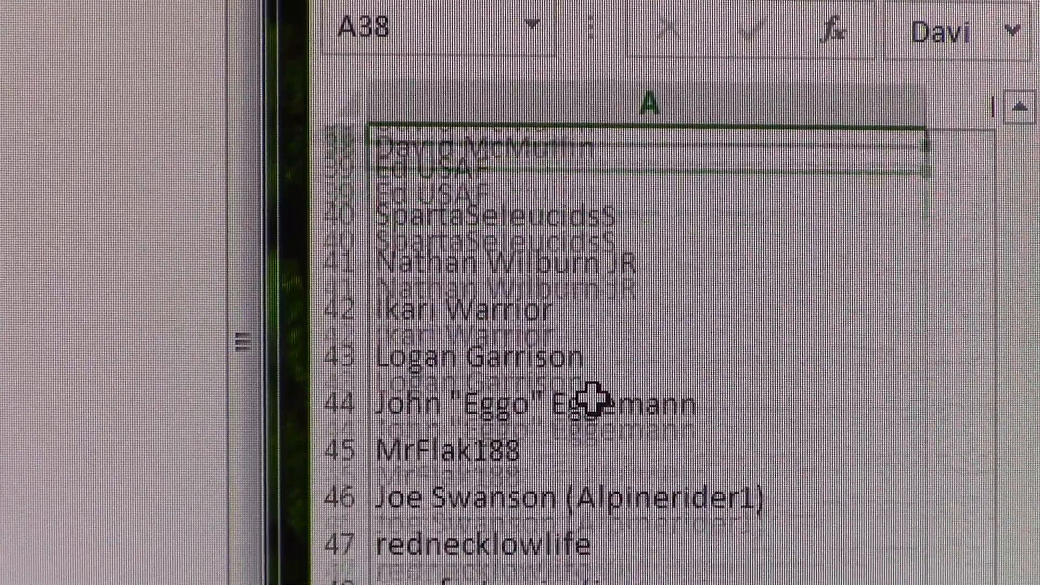
{"action": "scroll", "scroll_direction": "down", "scroll_amount": 3}
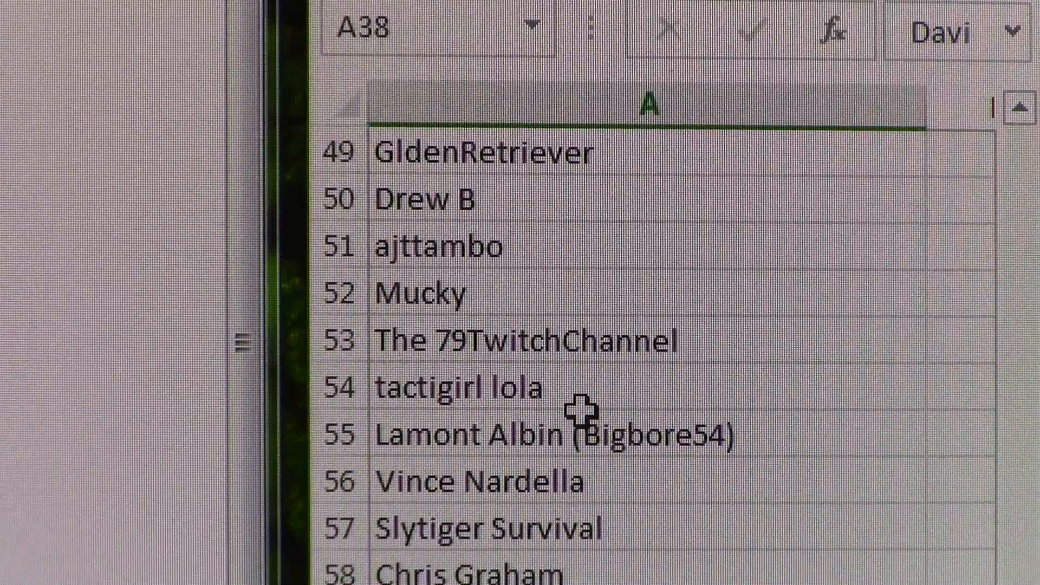
{"action": "left_click", "coordinate": [457, 386]}
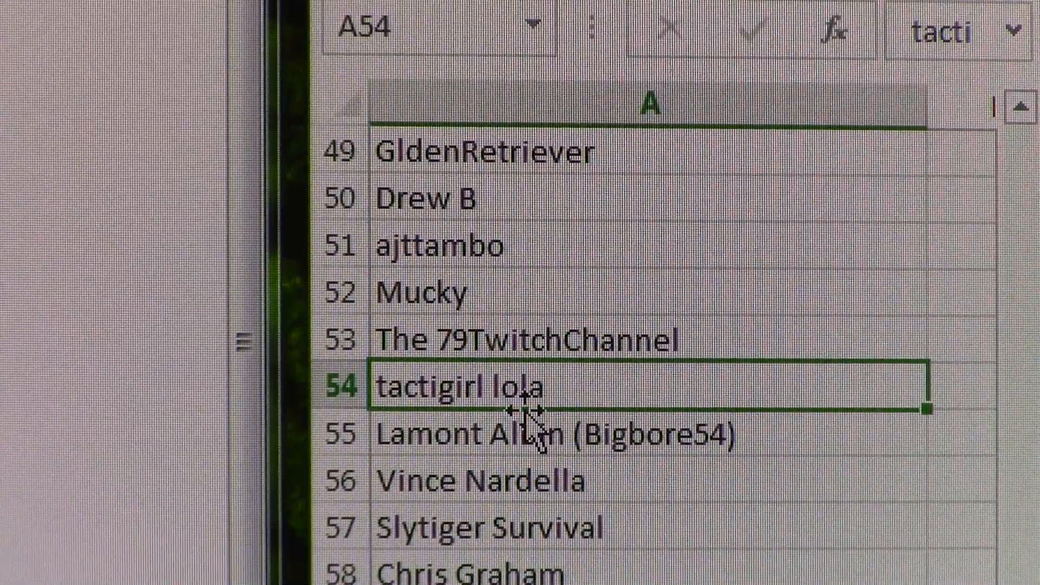